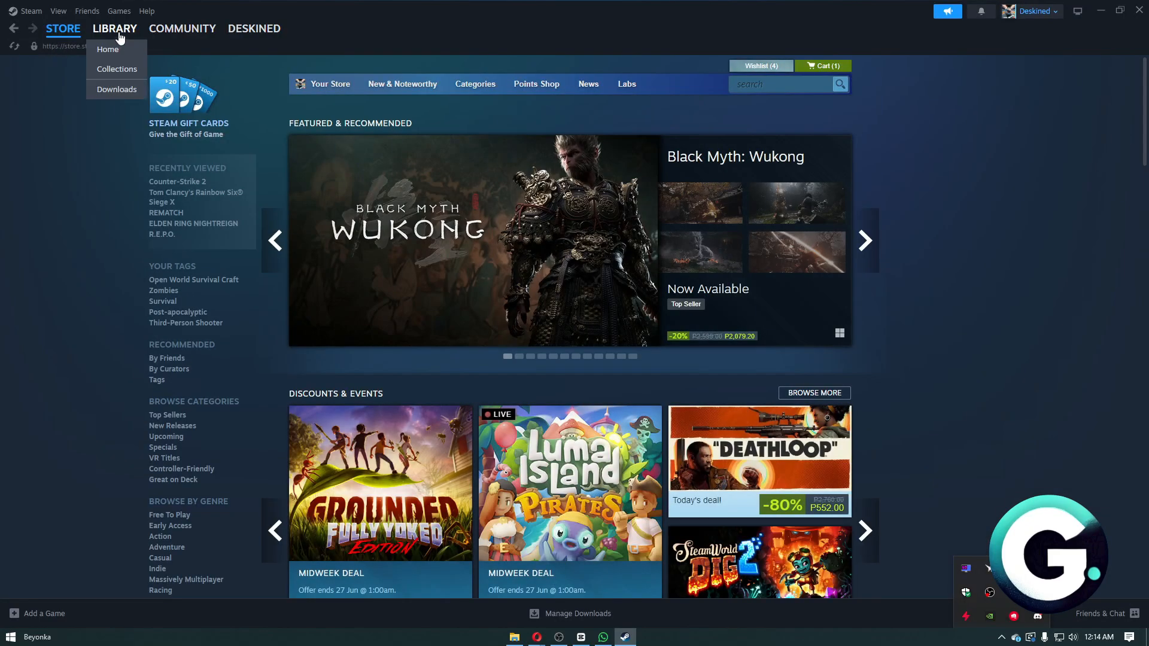
Switch from Steam to faceit.com in Opera and accept its privacy consent notice
left_click(107, 50)
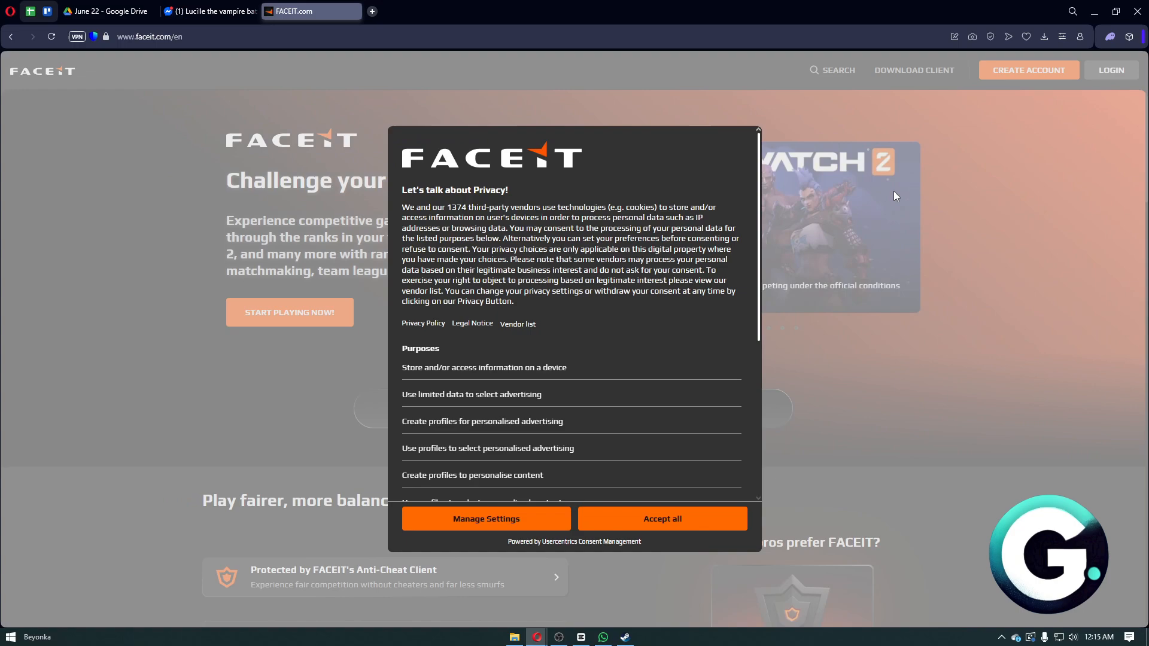
left_click(663, 519)
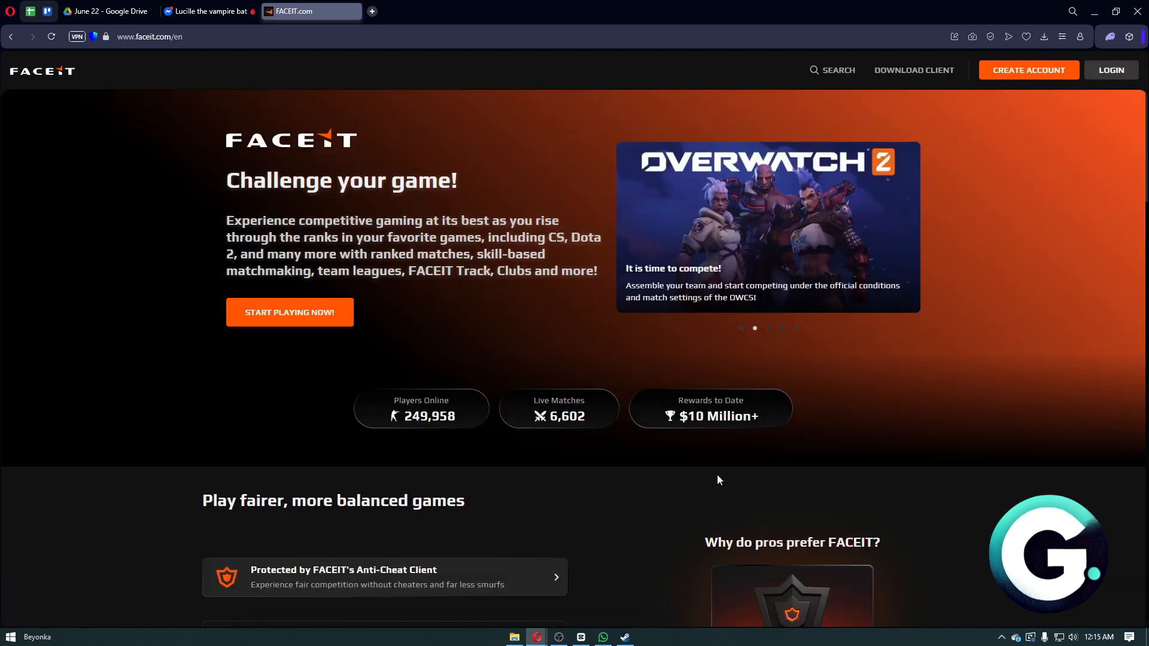
Scroll the homepage past featured games and prizes to the New Path to Pro section
scroll("down", 3)
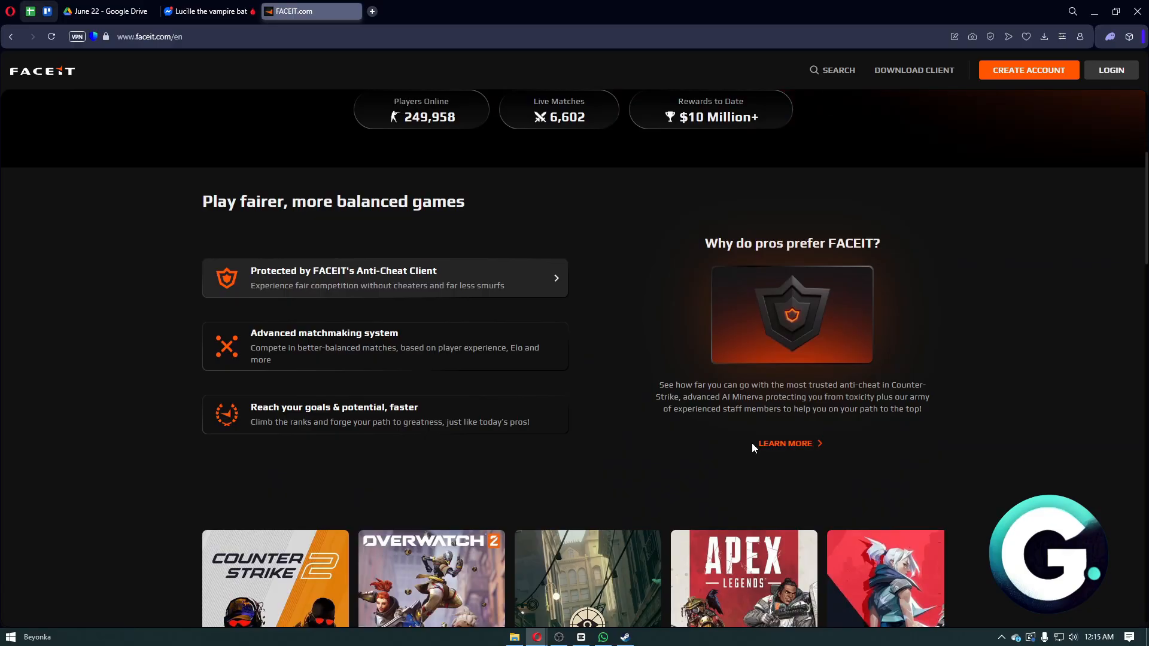
scroll("down", 3)
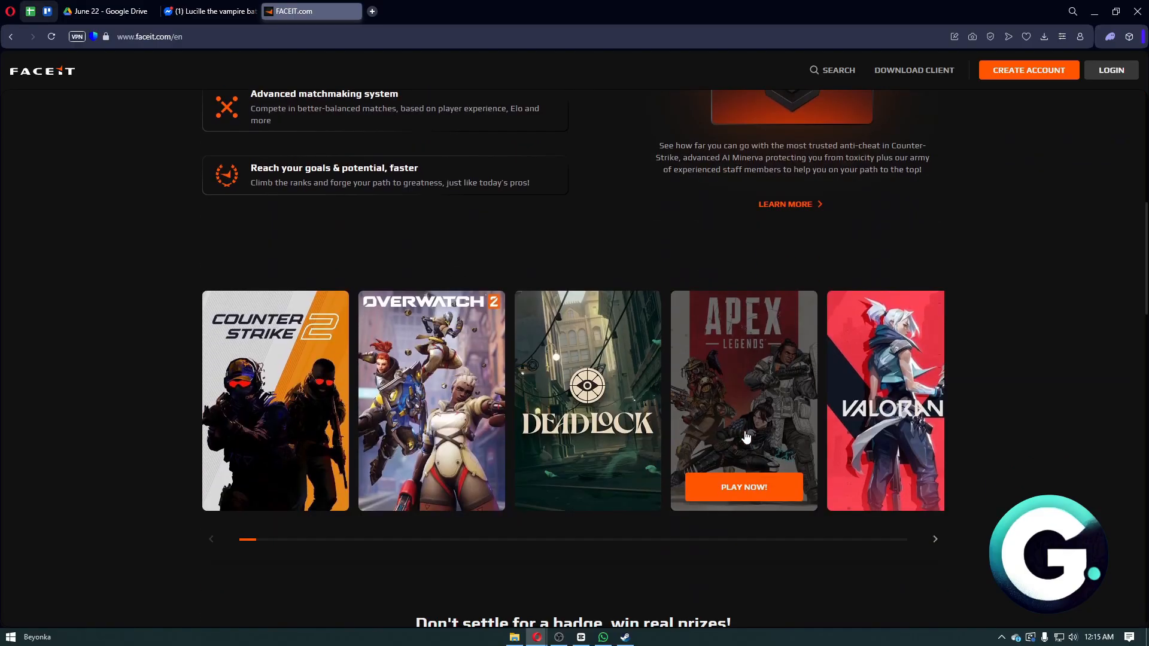
scroll("down", 3)
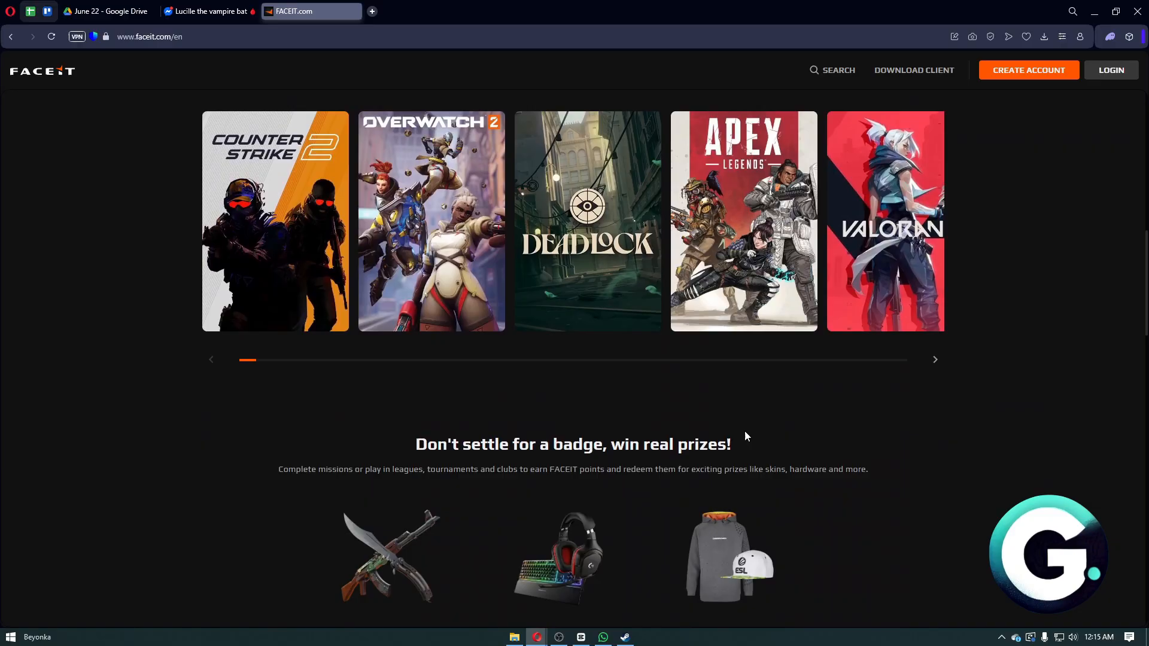
scroll("down", 3)
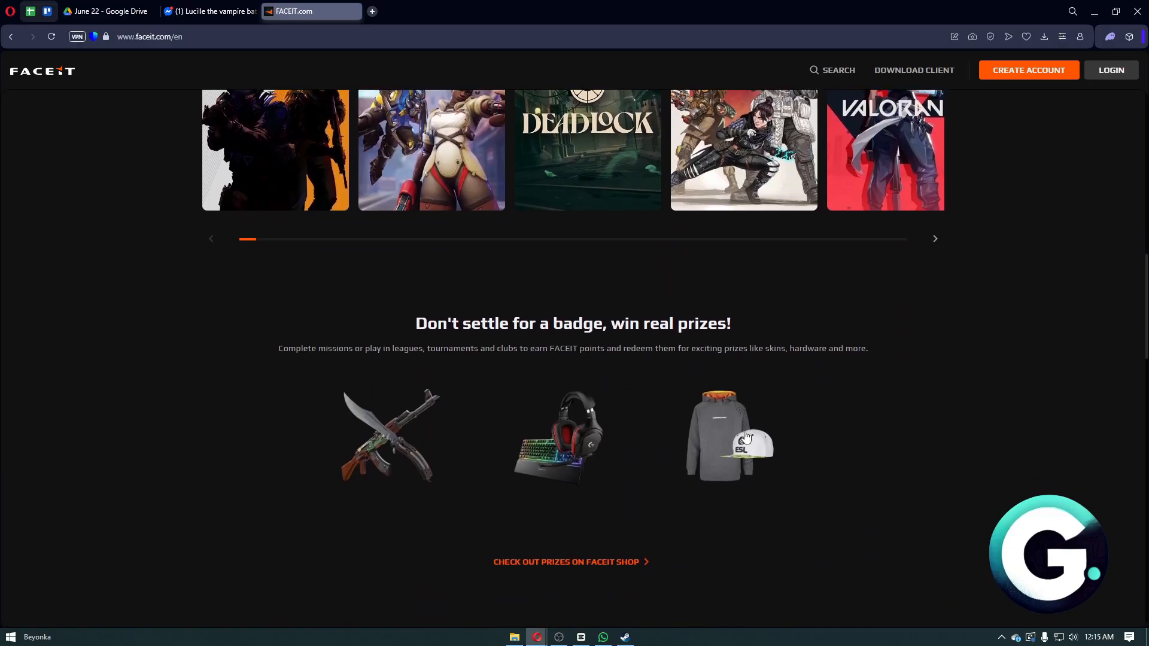
scroll("down", 3)
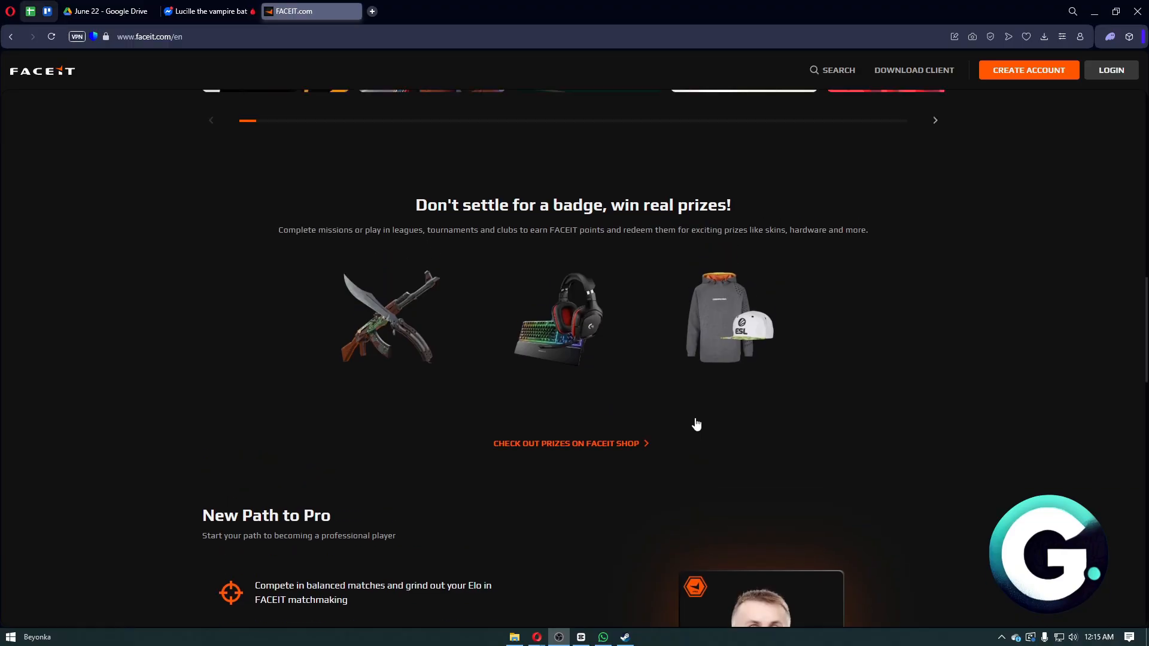
scroll("down", 3)
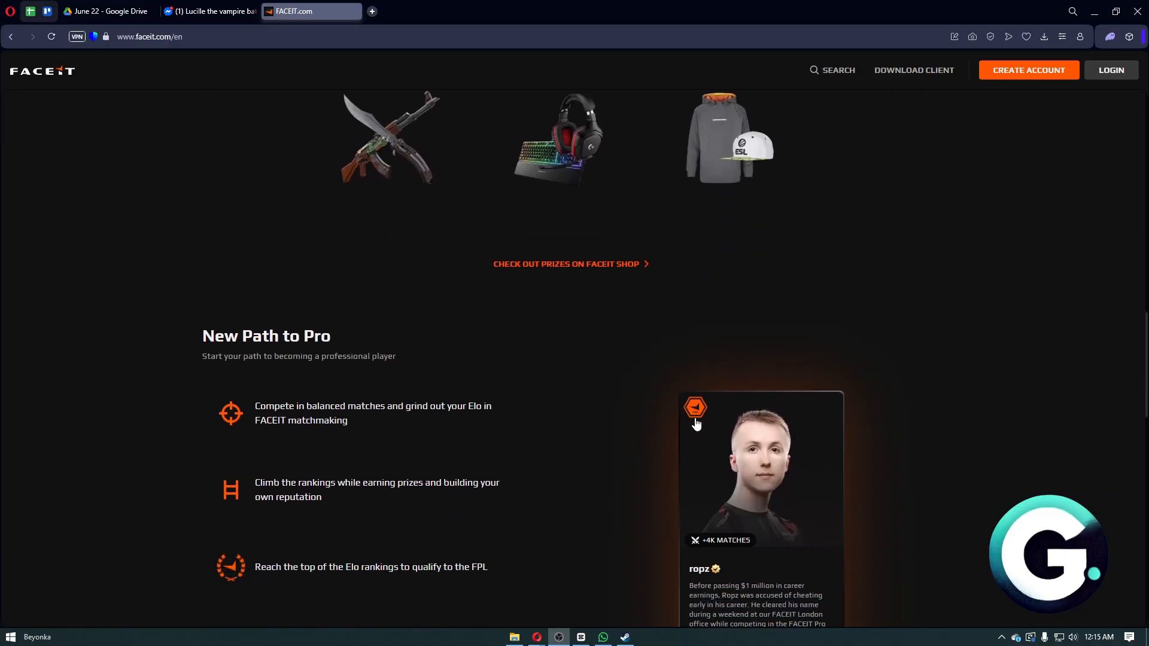
scroll("down", 3)
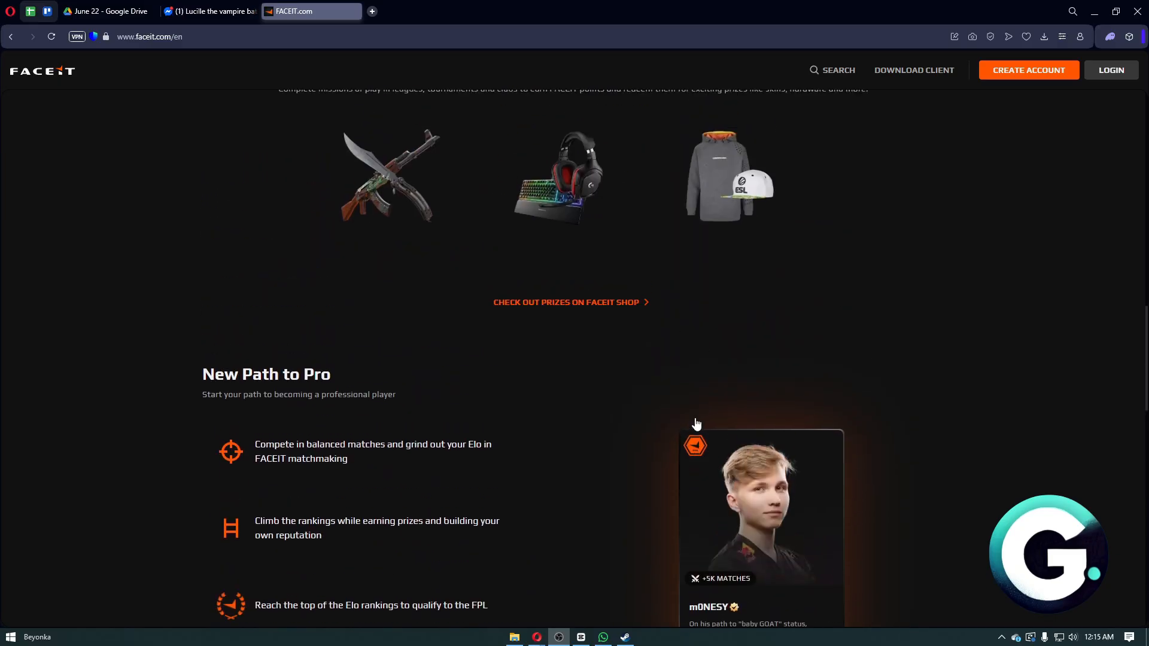
scroll("up", 3)
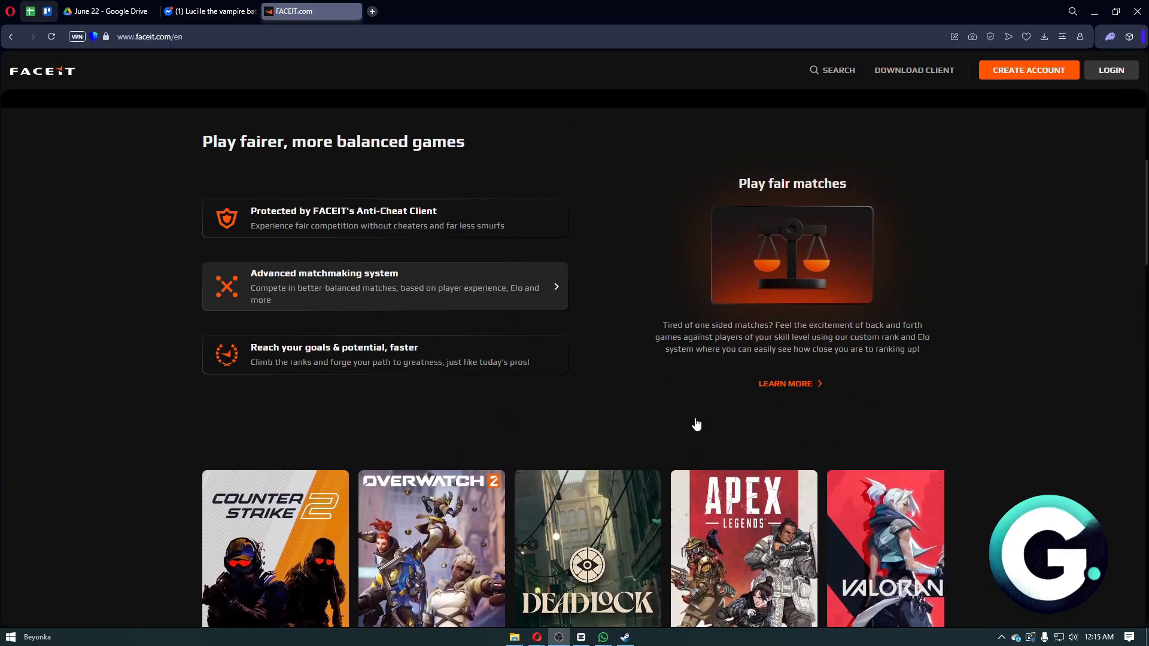
scroll("up", 3)
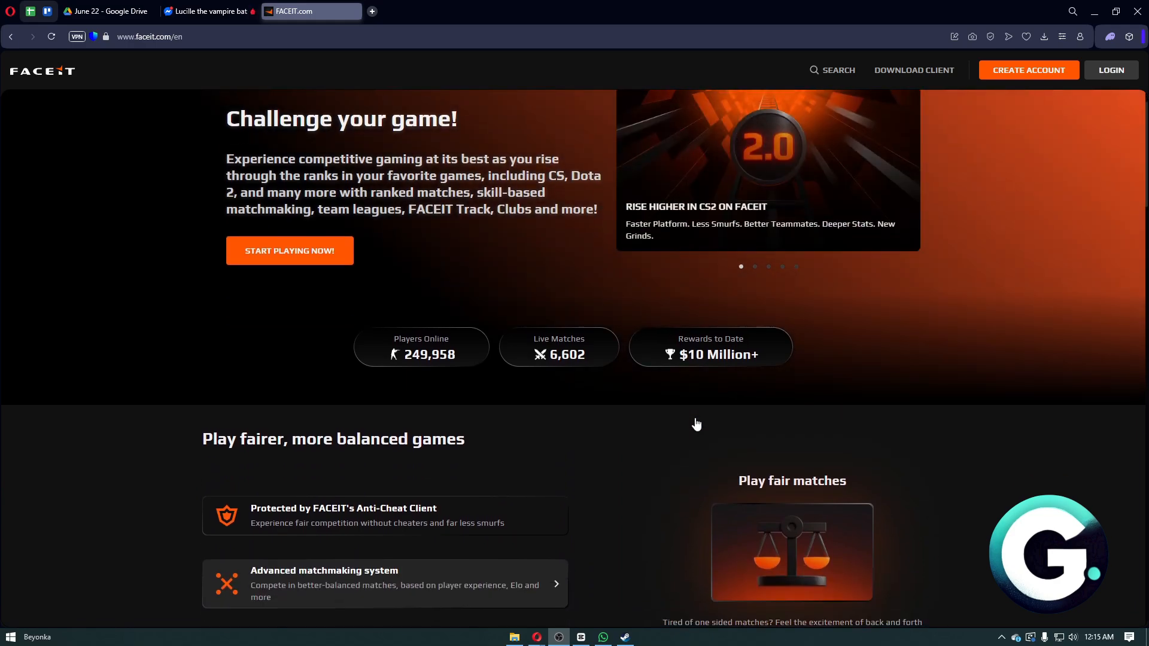
scroll("down", 3)
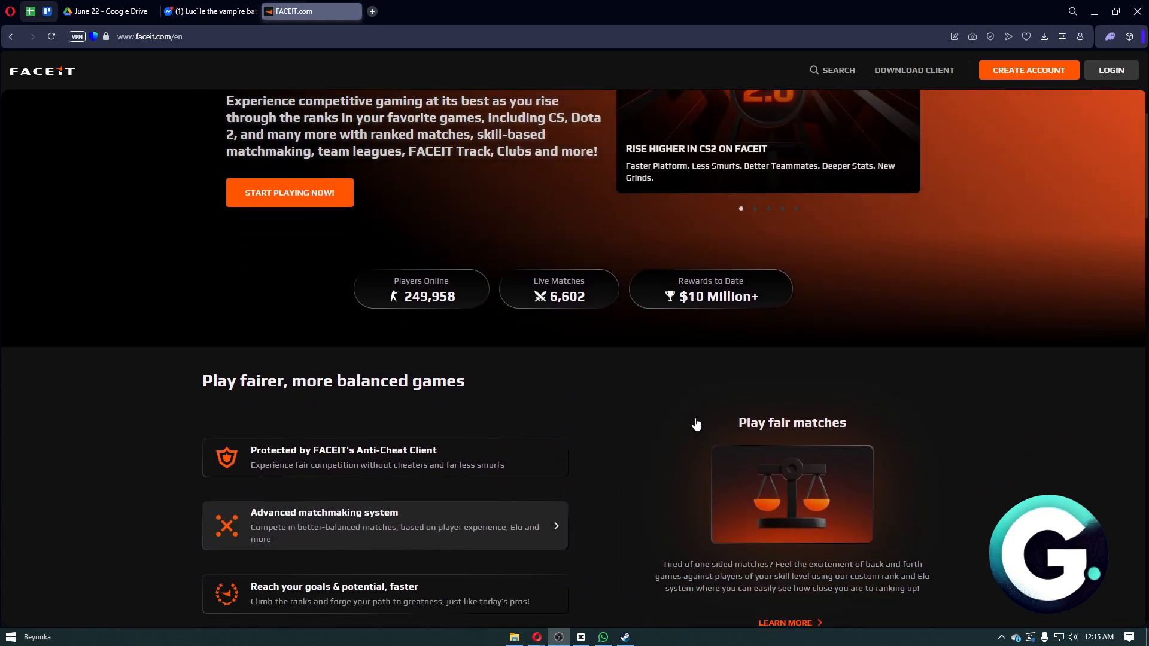
scroll("down", 3)
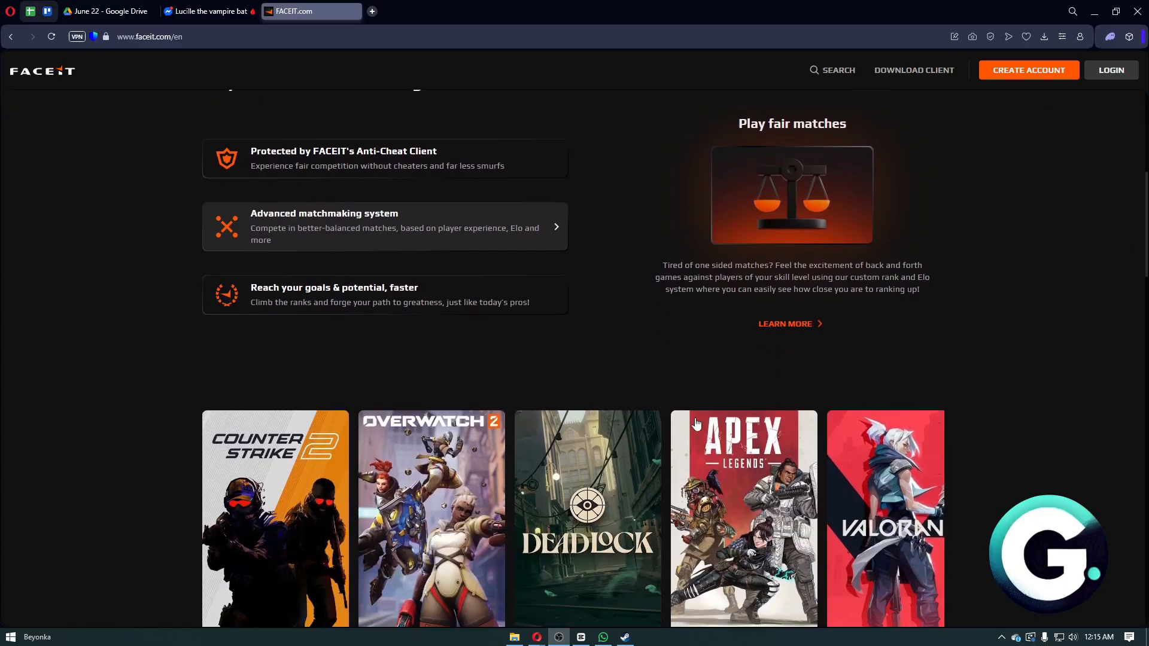
scroll("down", 3)
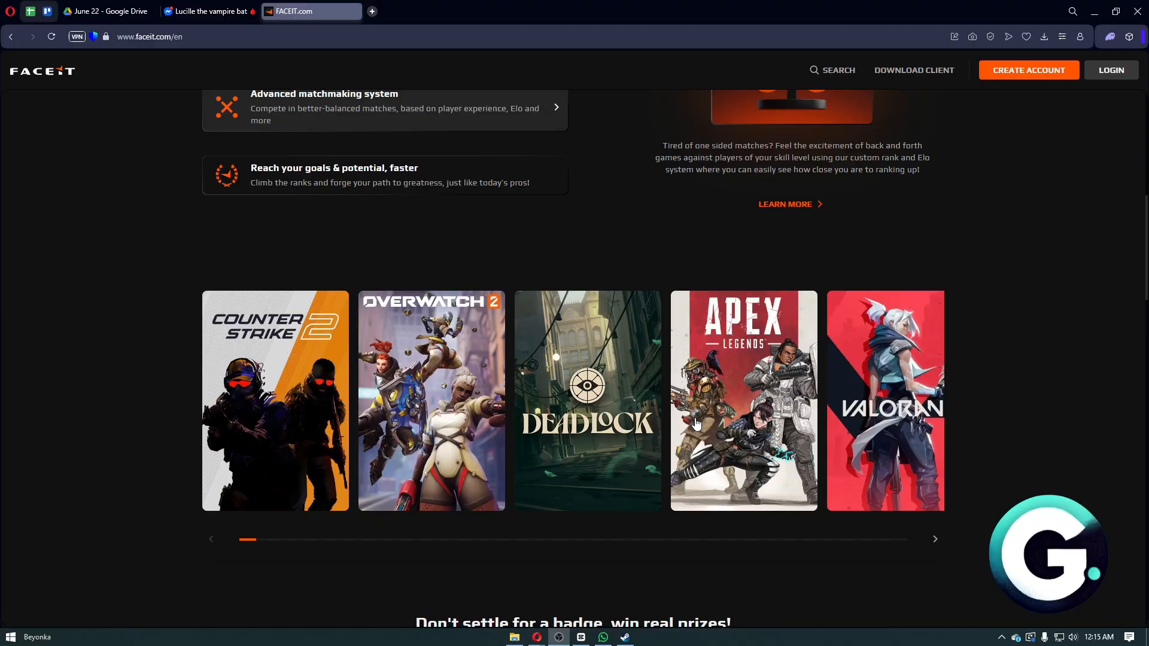
scroll("down", 3)
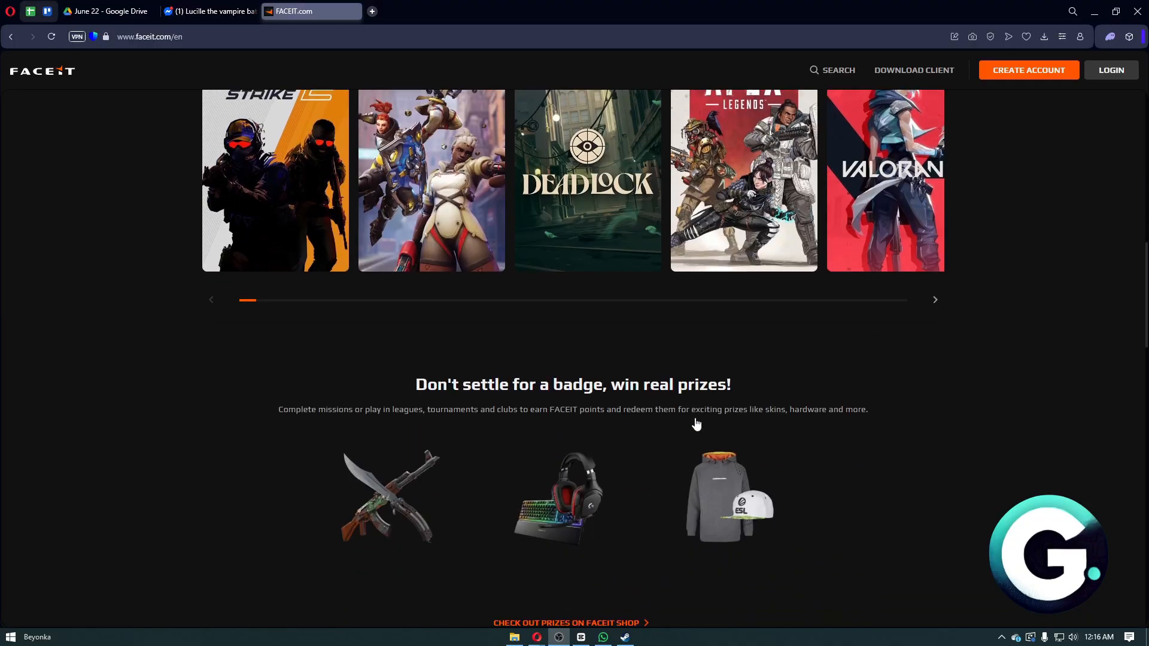
scroll("down", 3)
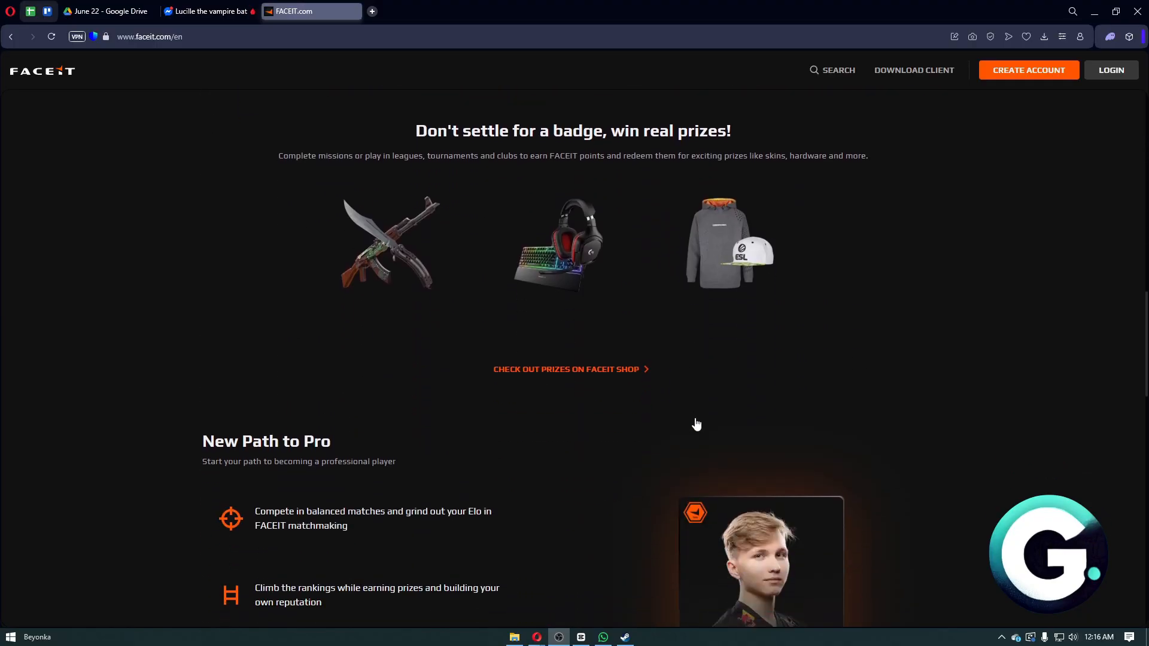
scroll("down", 3)
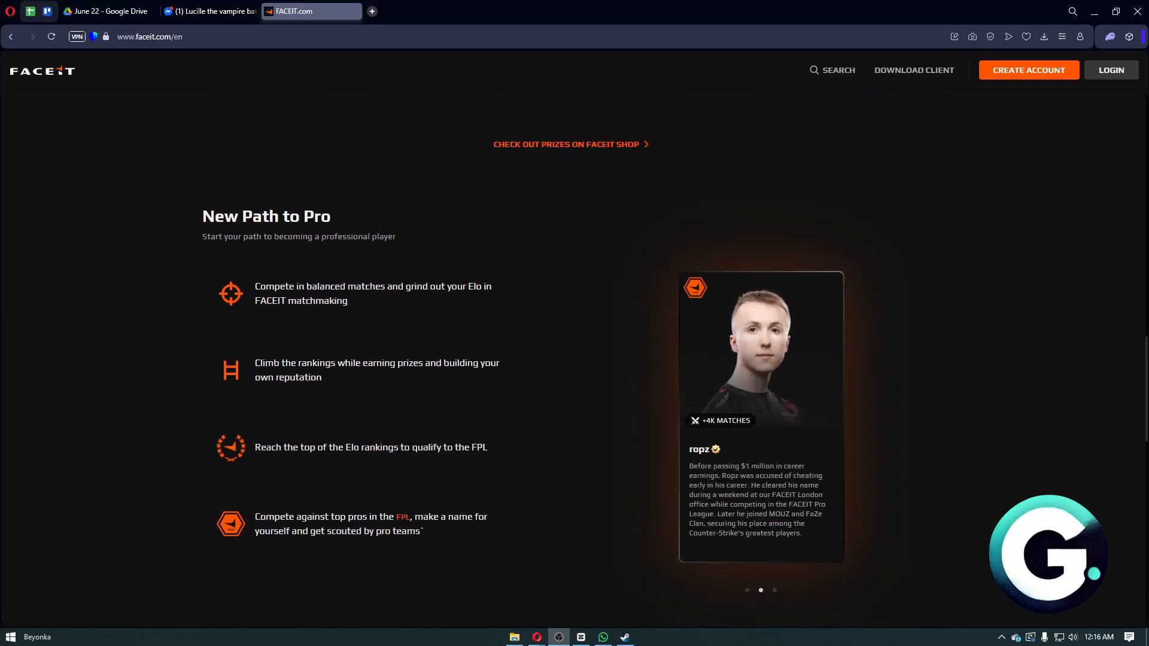